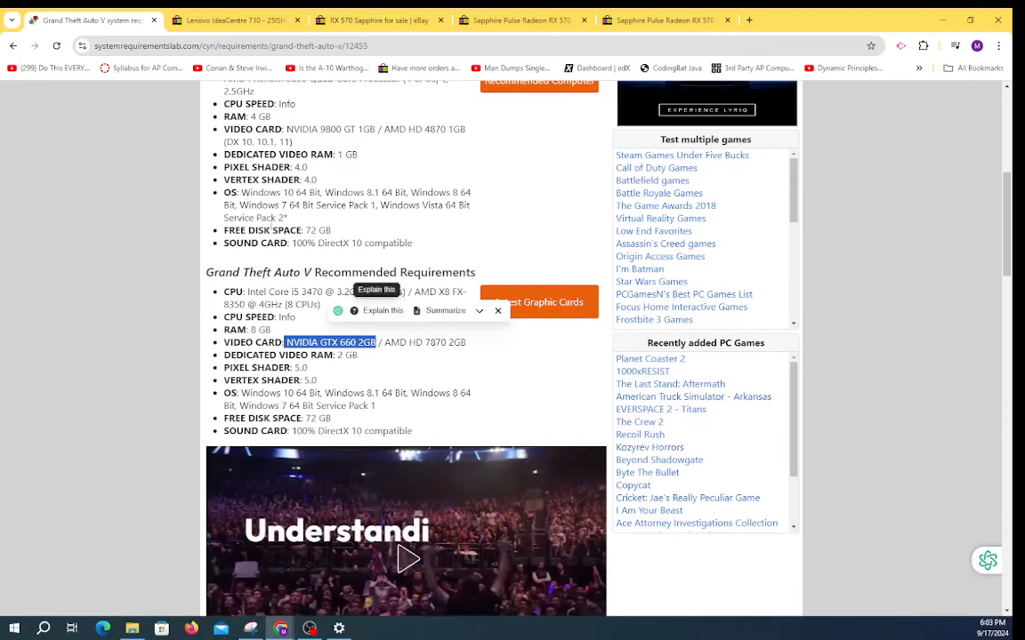
- View the $75 Lenovo IdeaCentre 710 listing with i5-6400, 8GB RAM and 1TB HDD
click(235, 20)
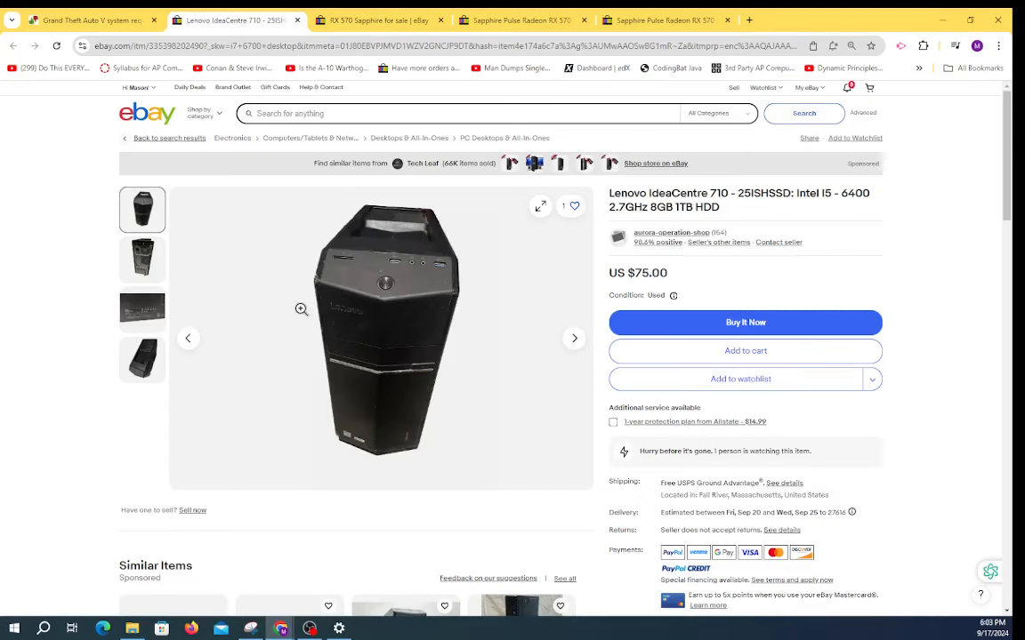
mouse_move(495, 274)
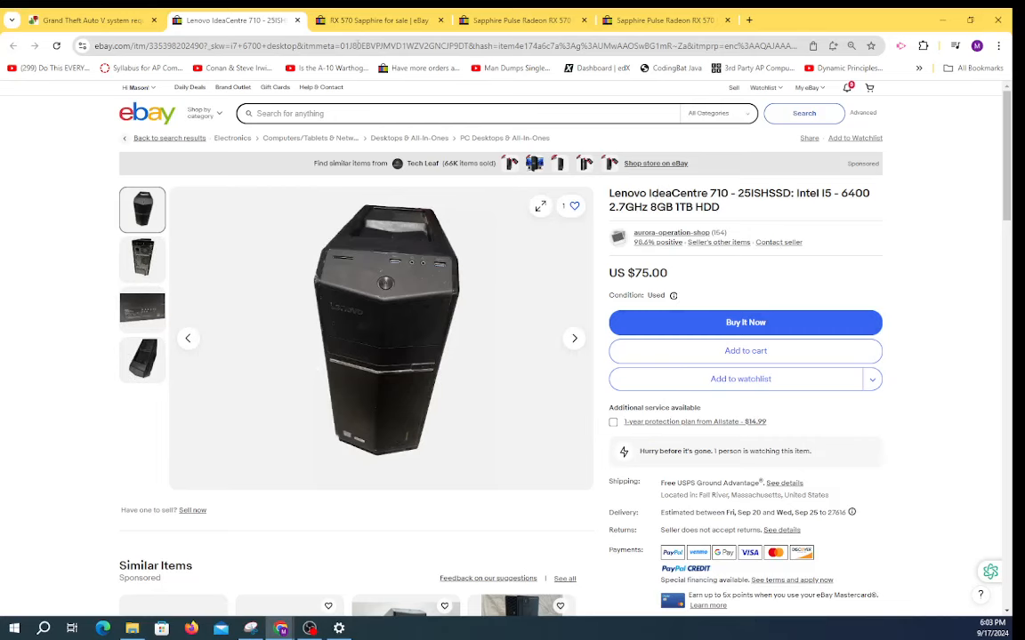
- View the Sapphire RX 570 search results showing used cards from about $45
click(377, 20)
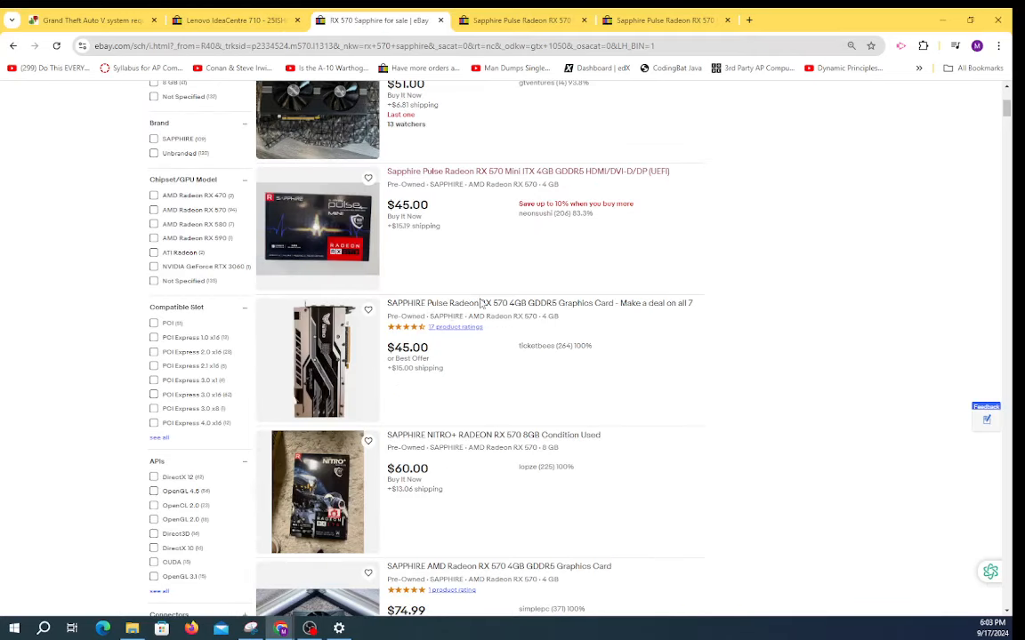
mouse_move(537, 306)
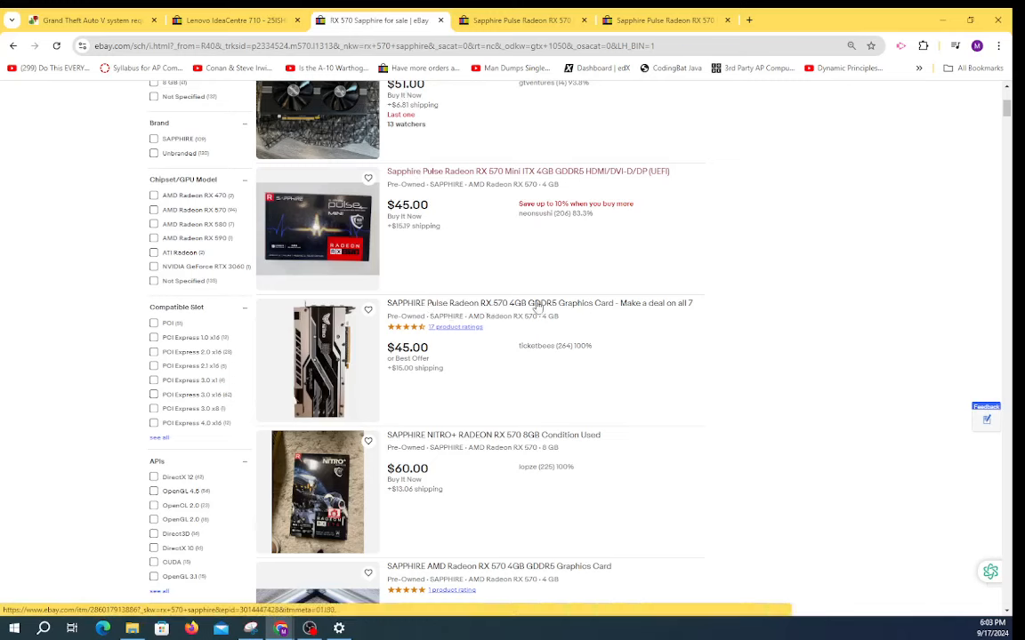
mouse_move(417, 443)
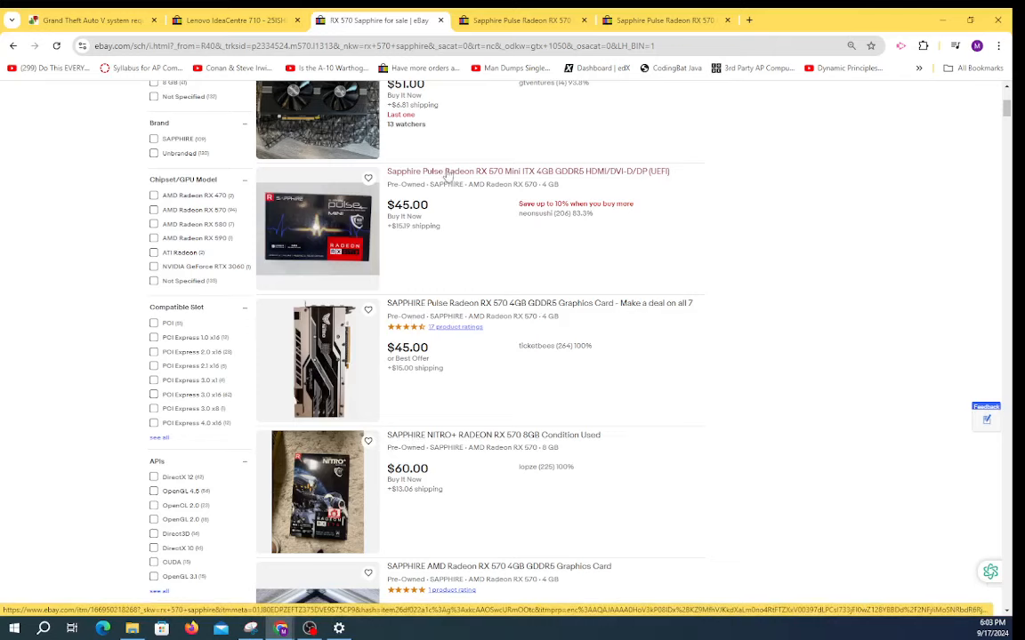
mouse_move(446, 176)
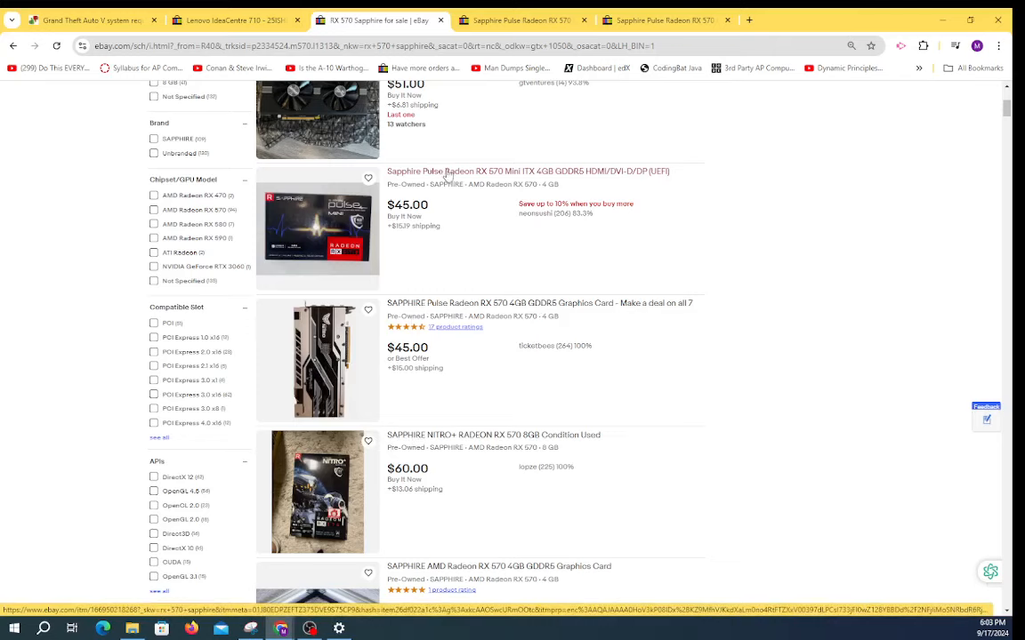